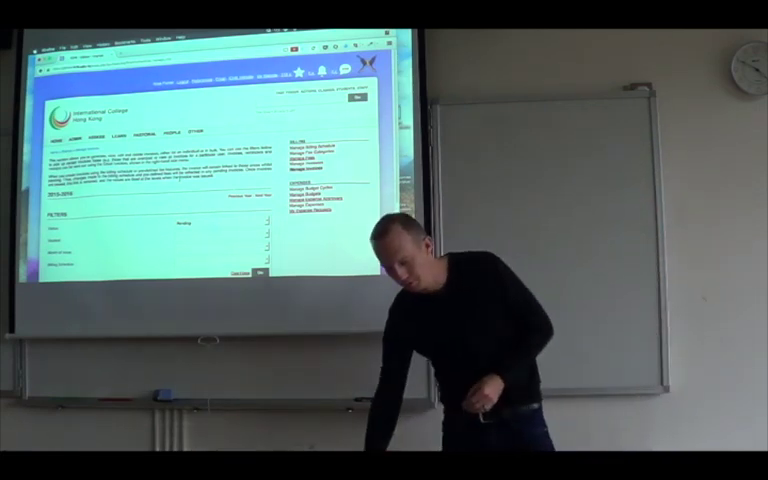
Go to the invoices page and reveal the Assess menu's Markbook, Reporting, Rubrics and Tracking modules
click(72, 132)
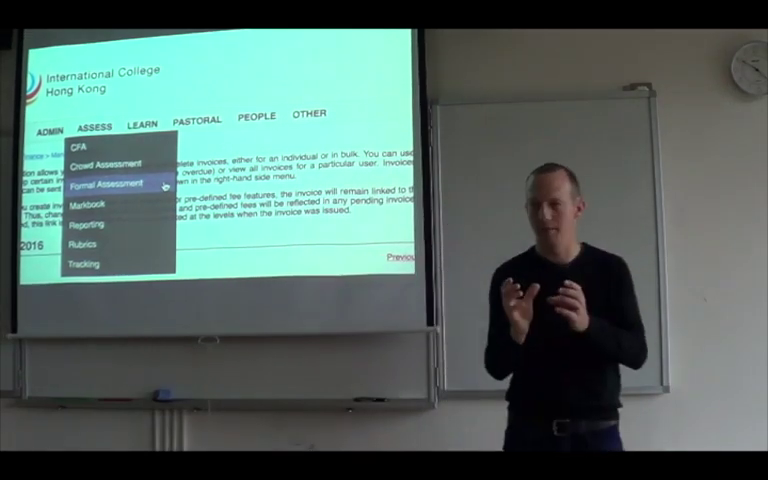
mouse_move(96, 208)
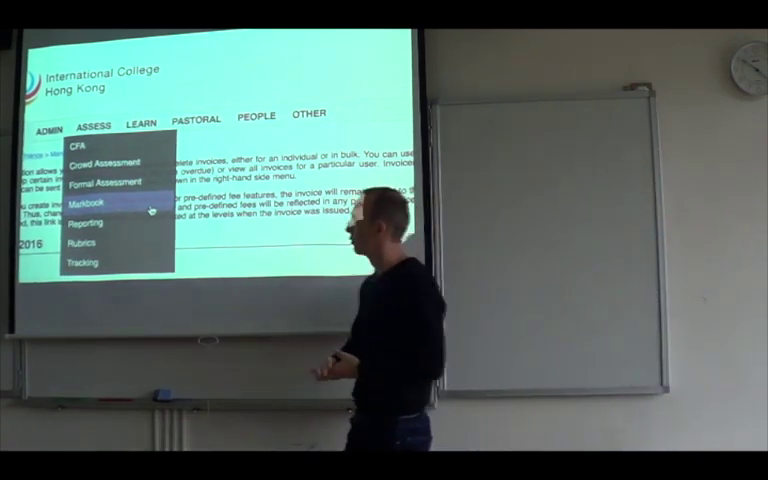
click(308, 114)
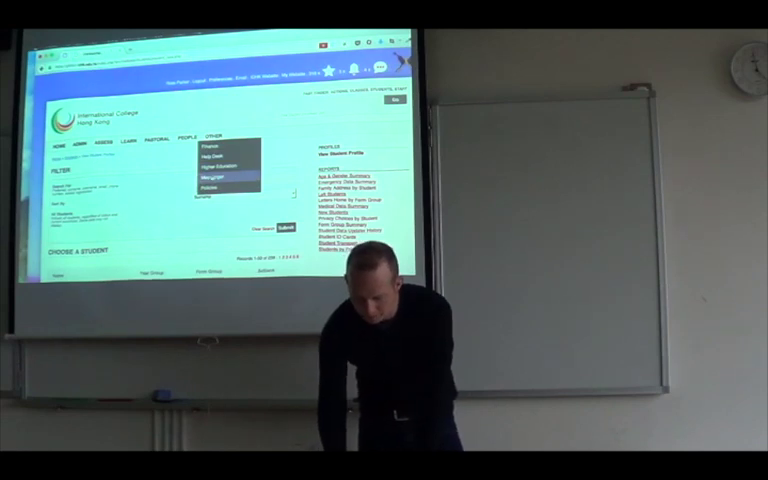
Start a New Message in Messenger, showing its delivery mode and message details sections
click(216, 176)
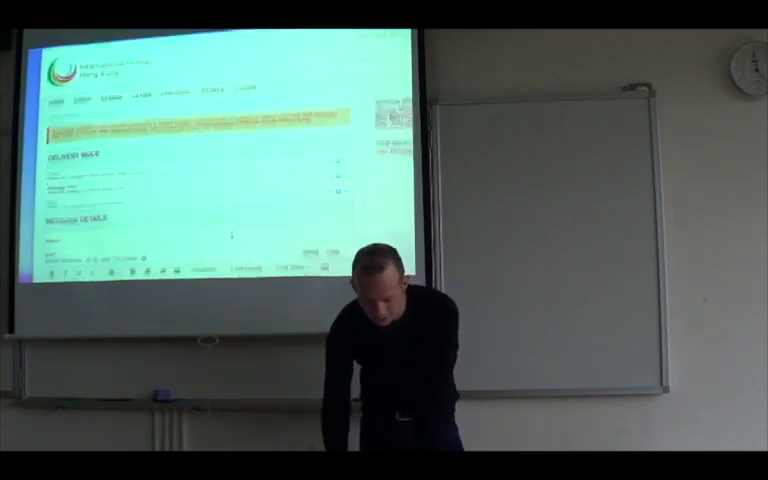
scroll(down, 3)
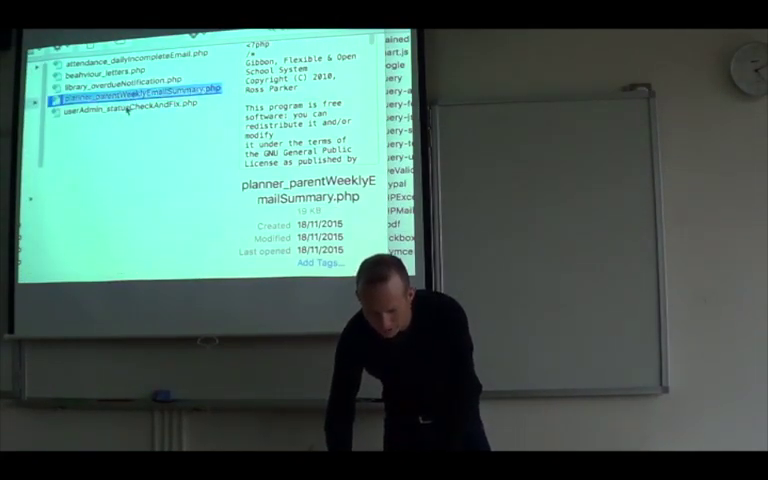
Select planner_parentWeeklyEmailSummary.php in Finder's column view to show its preview and info
click(120, 112)
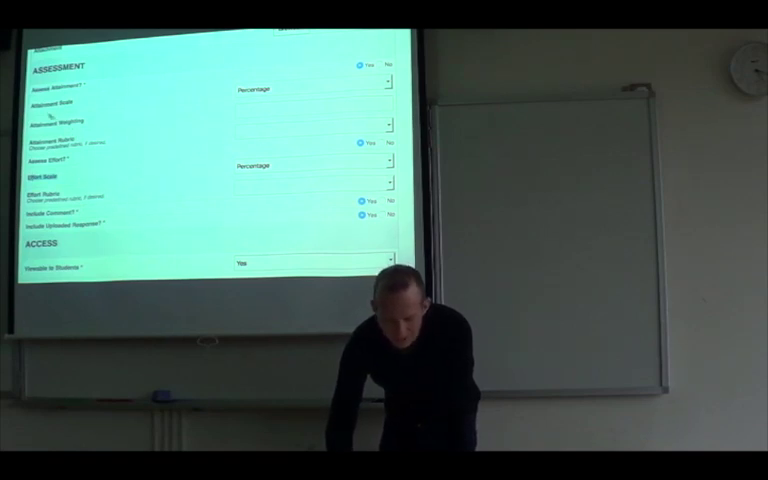
click(316, 90)
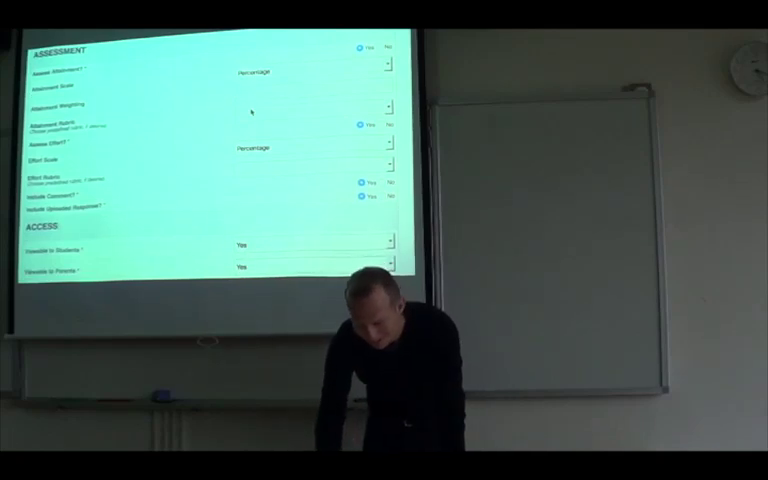
scroll(down, 3)
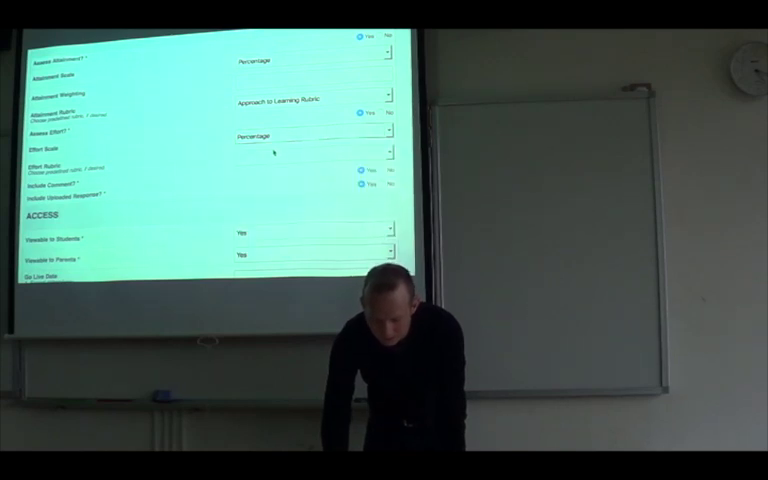
scroll(down, 3)
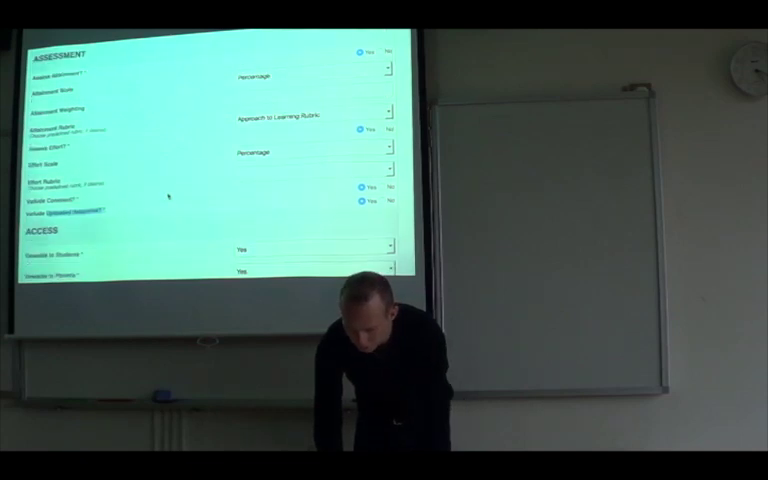
scroll(down, 3)
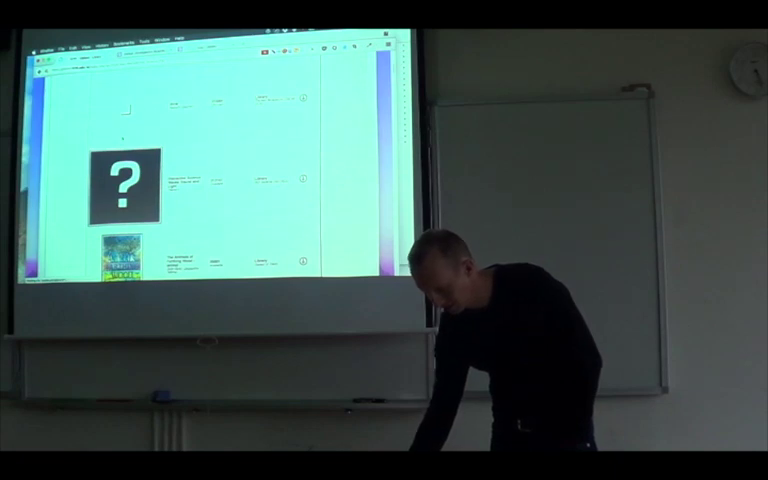
scroll(down, 3)
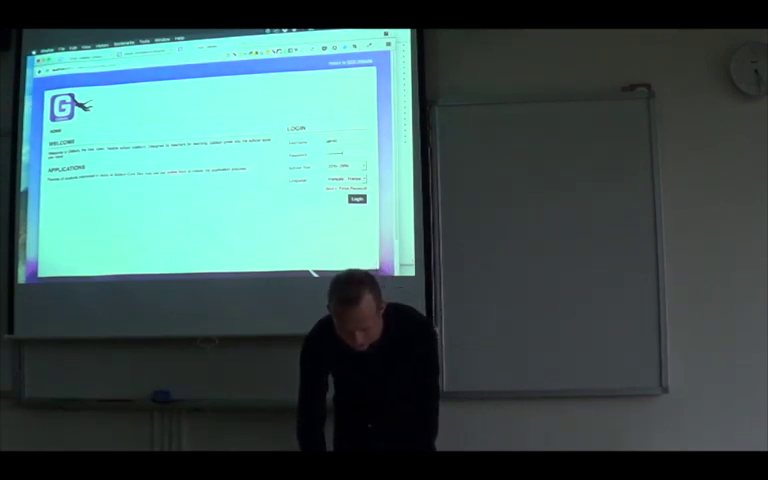
click(352, 204)
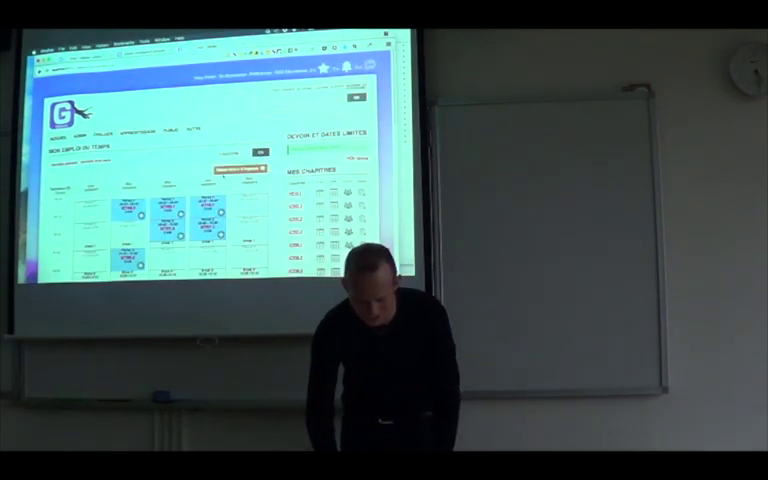